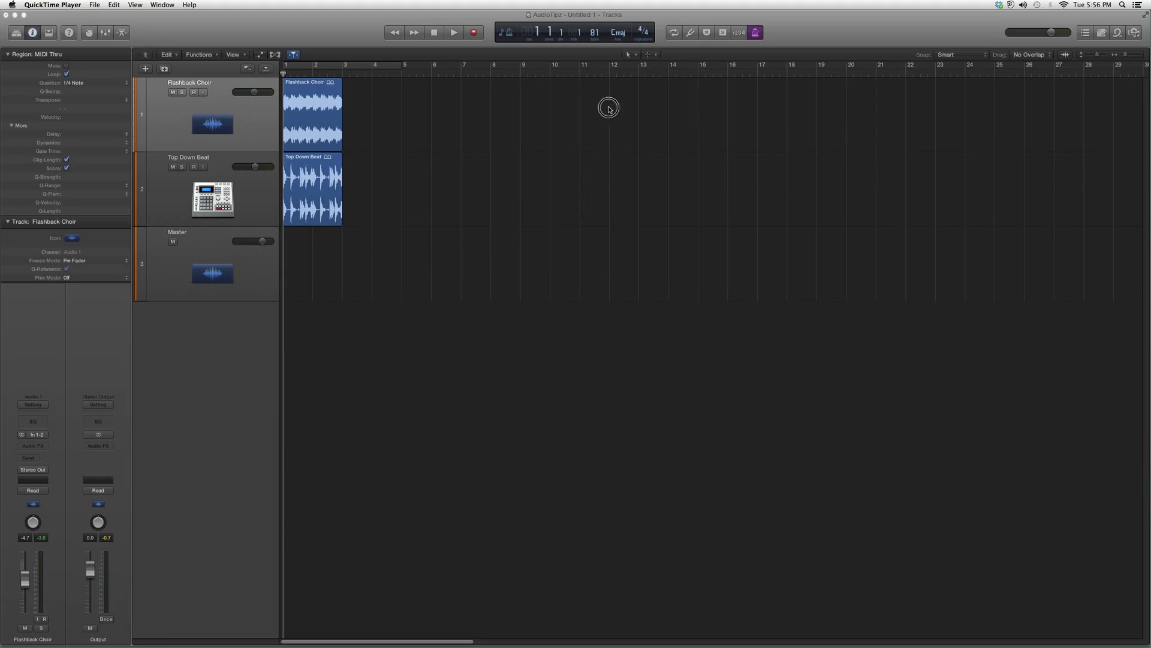
mouse_move(587, 245)
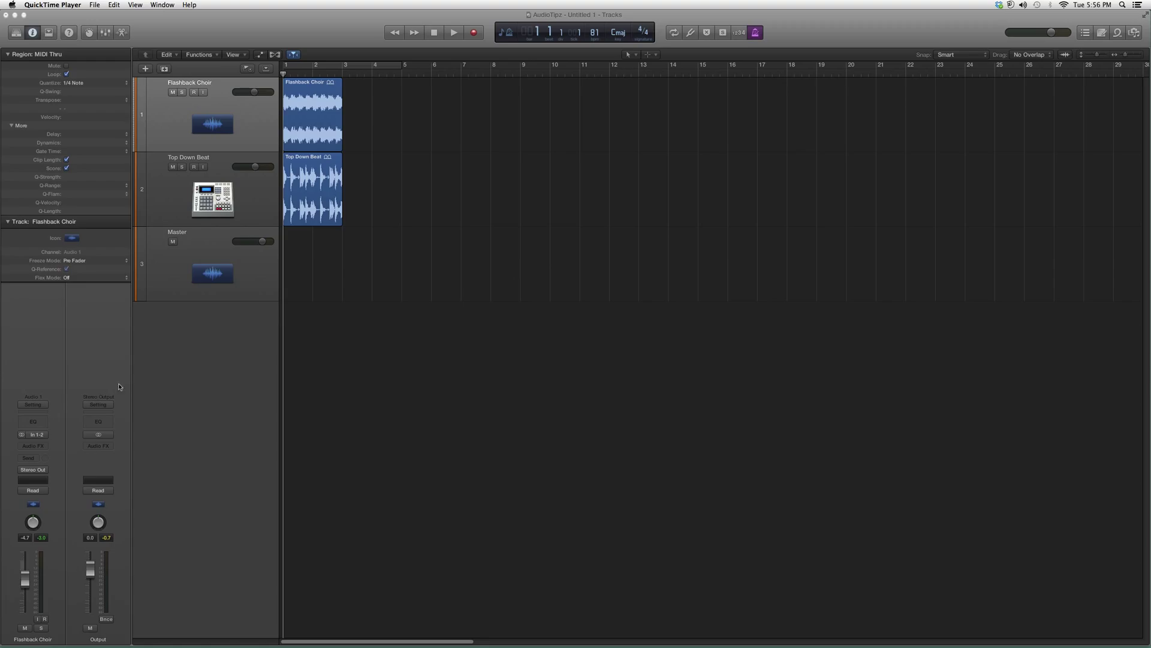
Step: Add Waves EKramer VC (Stereo) to Flashback Choir's Audio FX and show its editor
click(32, 446)
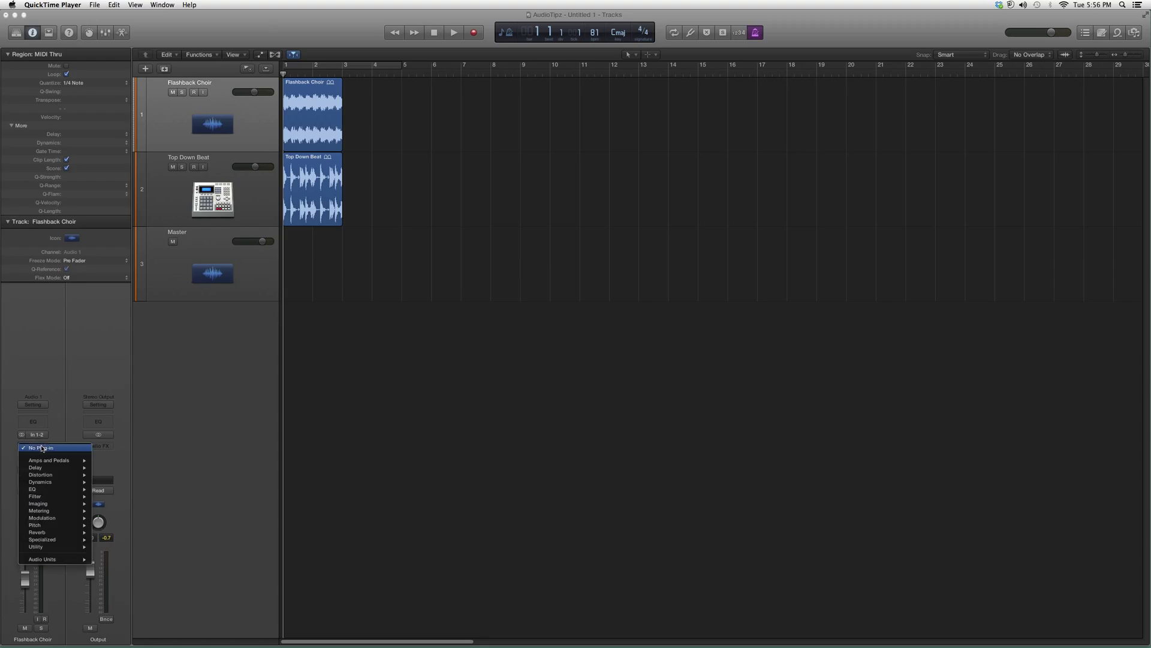
click(110, 573)
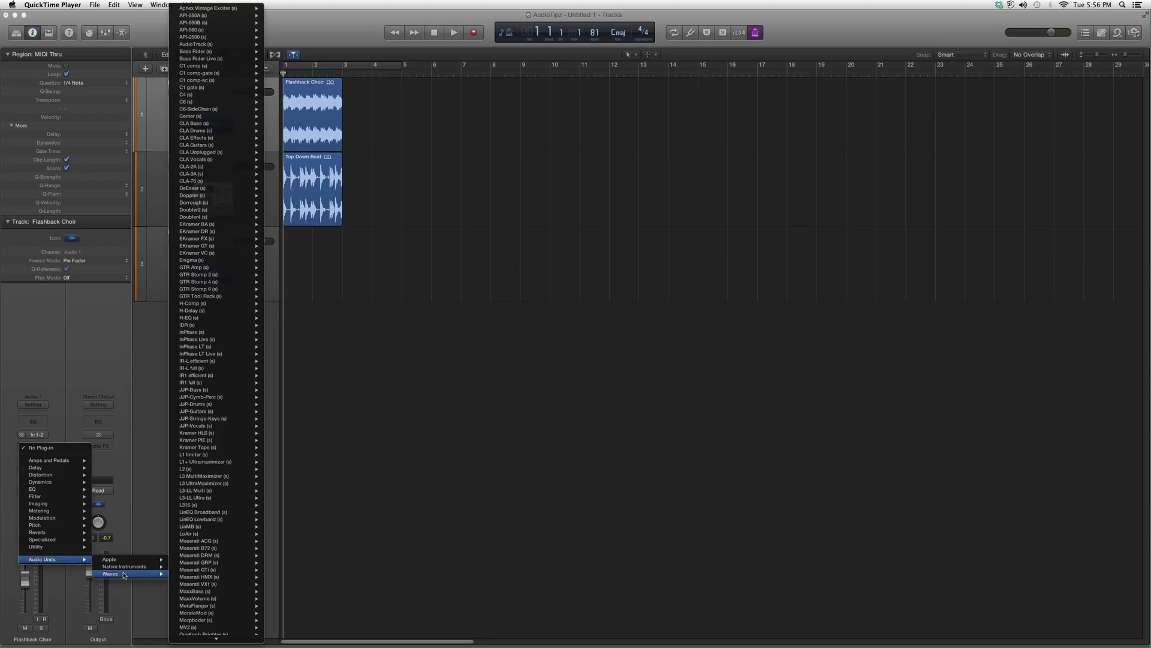
mouse_move(228, 234)
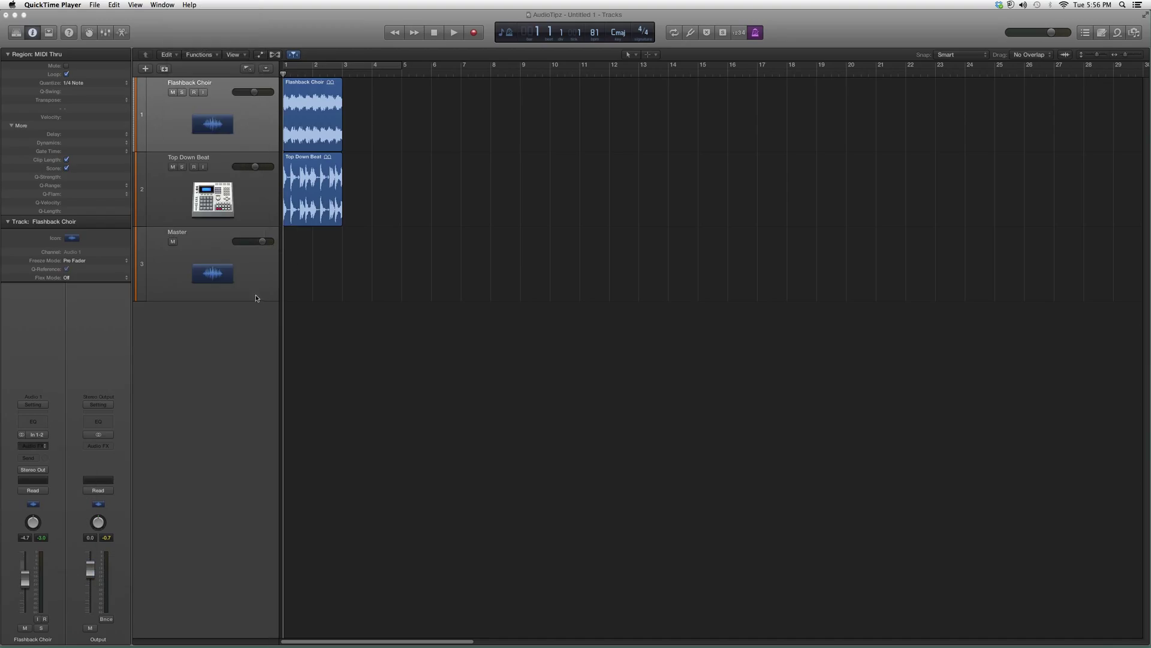
click(33, 442)
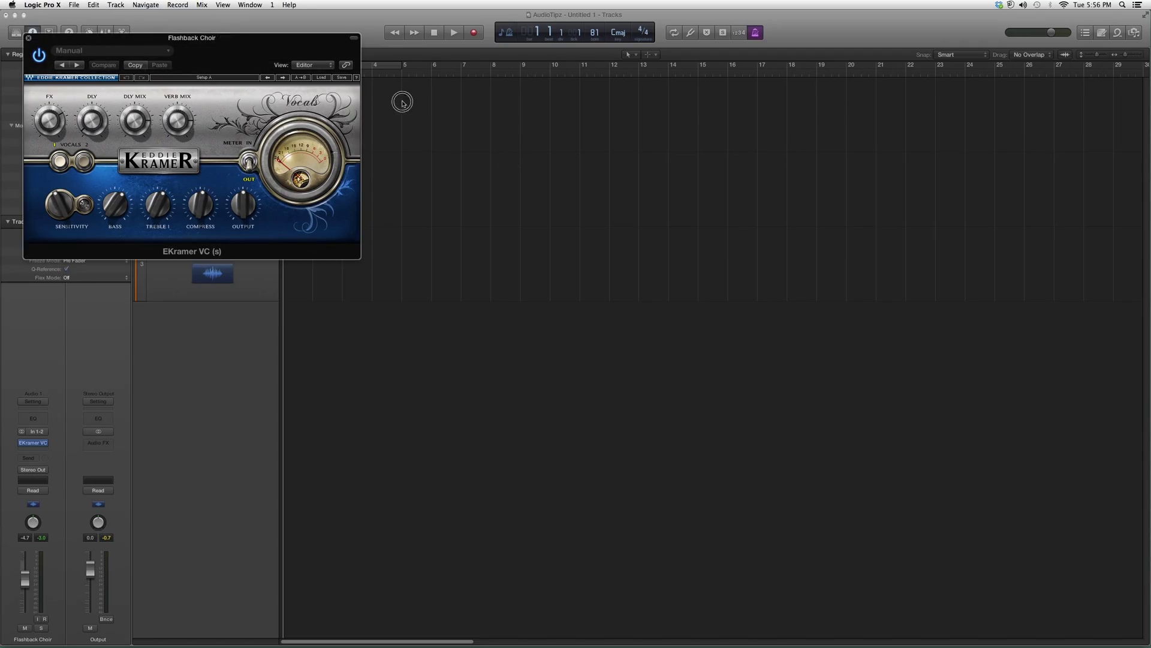
mouse_move(201, 37)
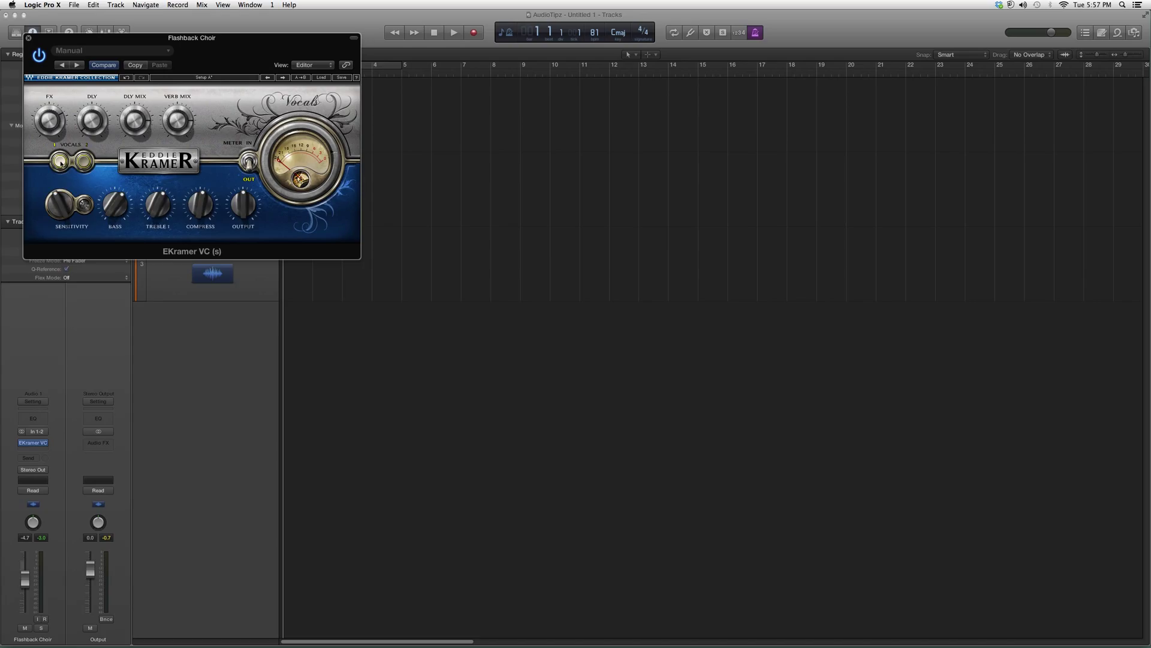
mouse_move(264, 218)
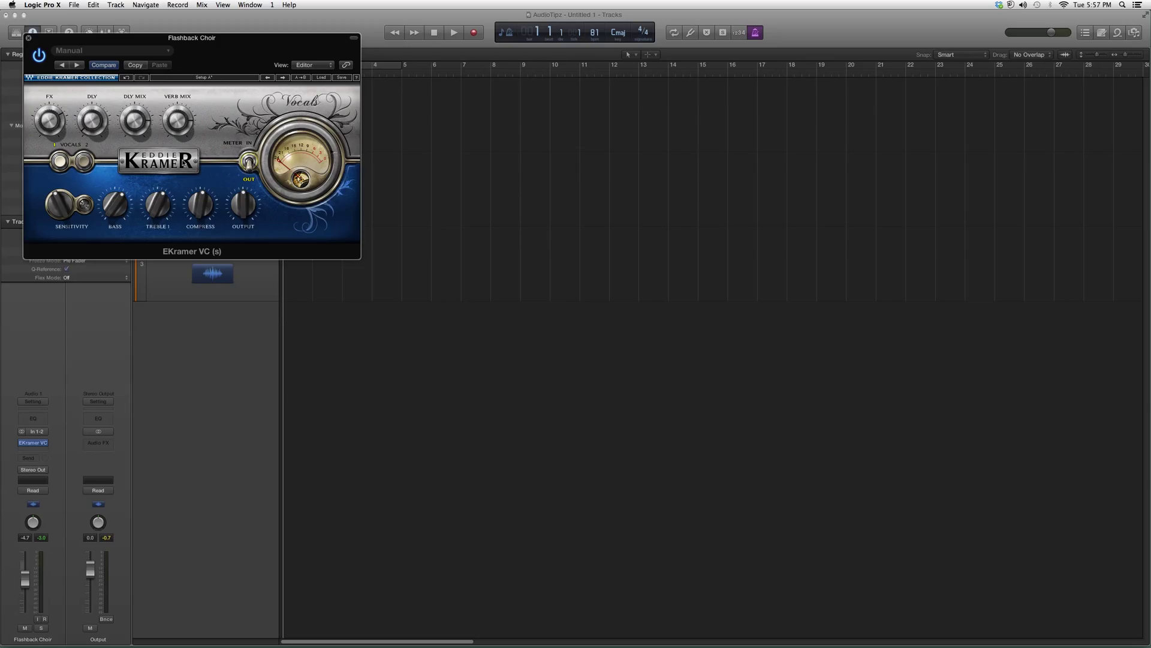
mouse_move(603, 211)
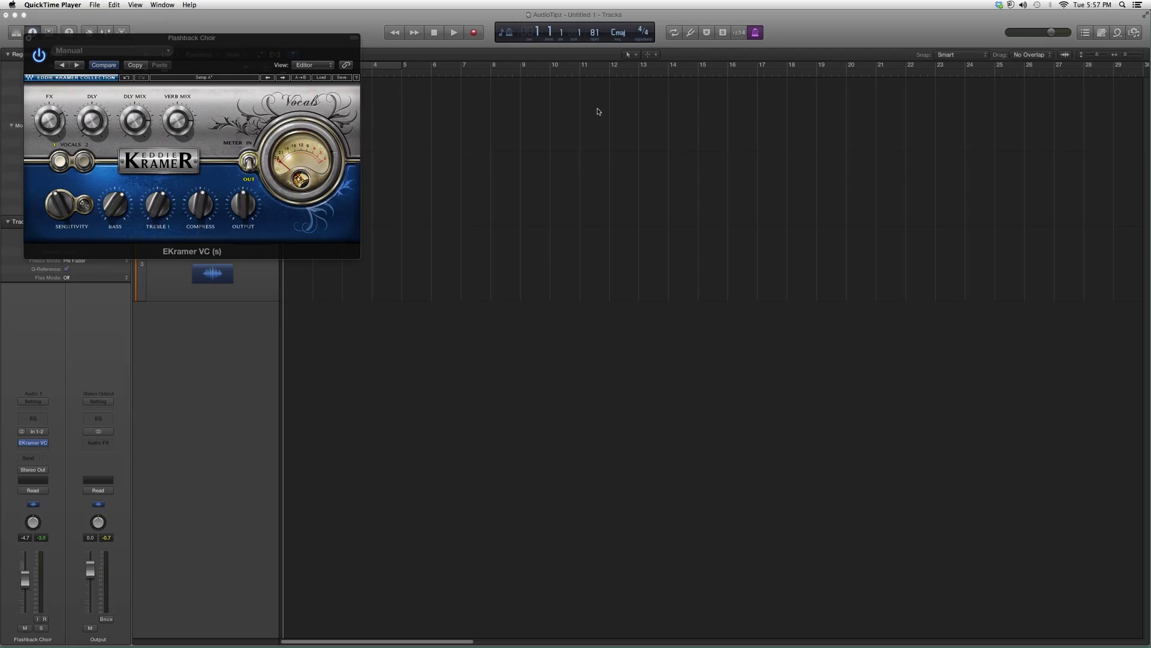
mouse_move(566, 121)
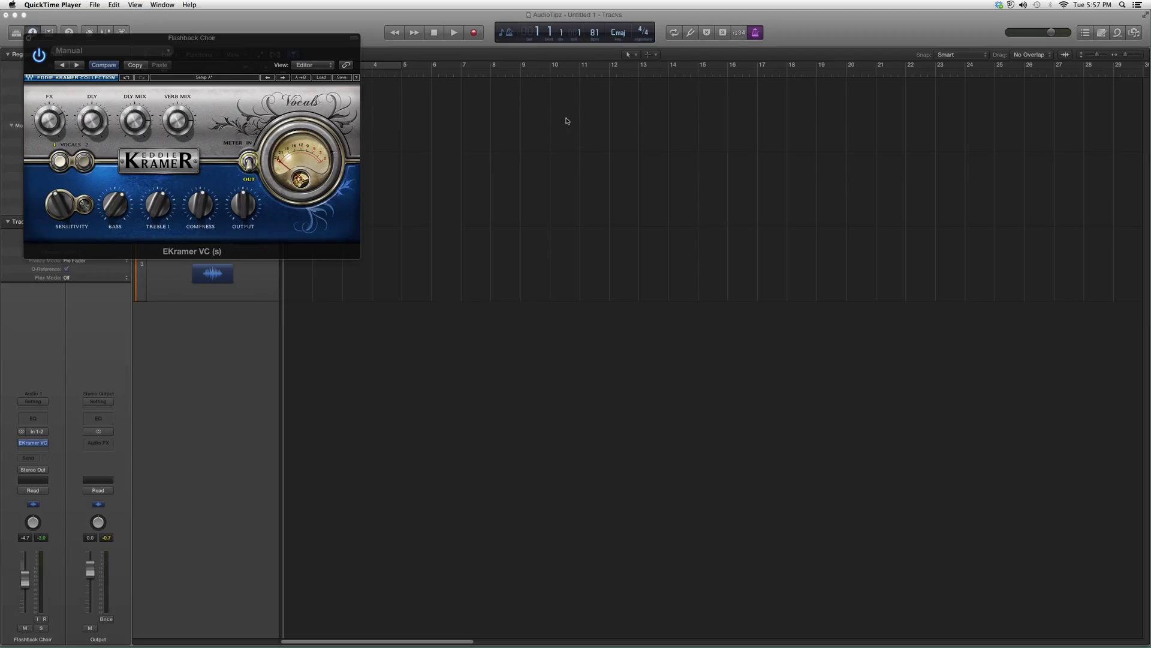